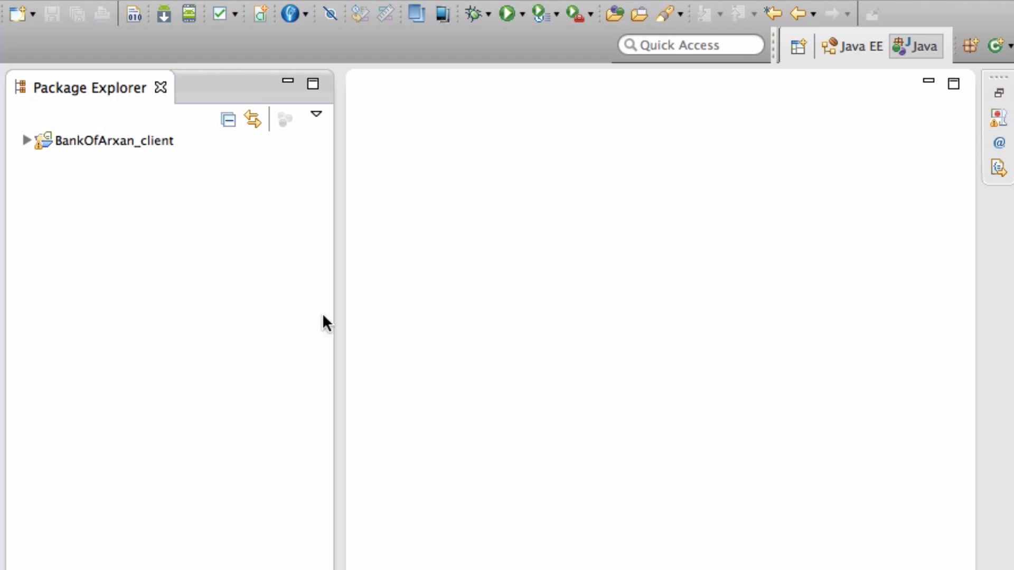
Expand BankOfArxan_client > src > BankClient.java and open the makePayment method source
{"action": "left_click", "coordinate": [28, 140]}
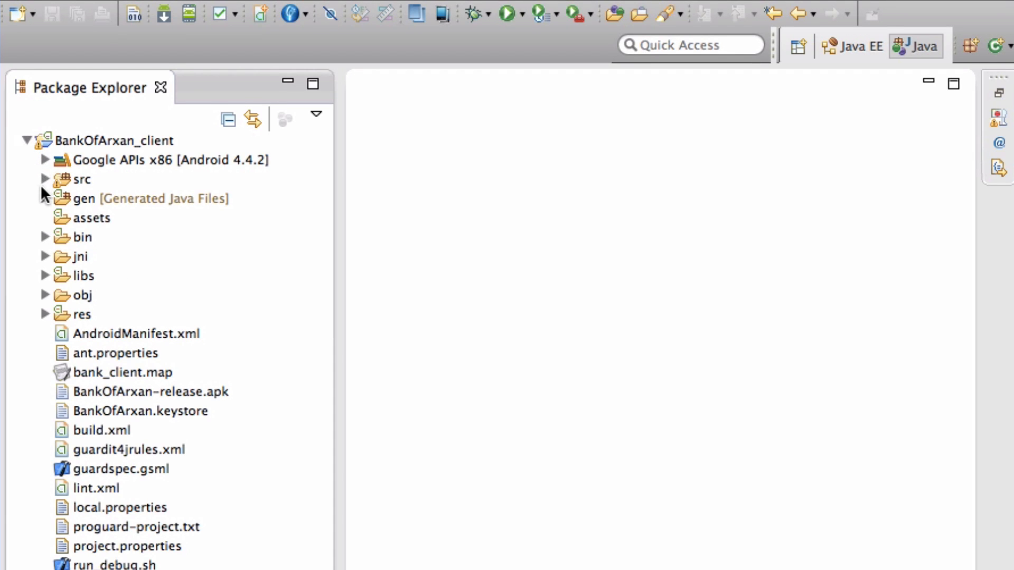
{"action": "left_click", "coordinate": [44, 179]}
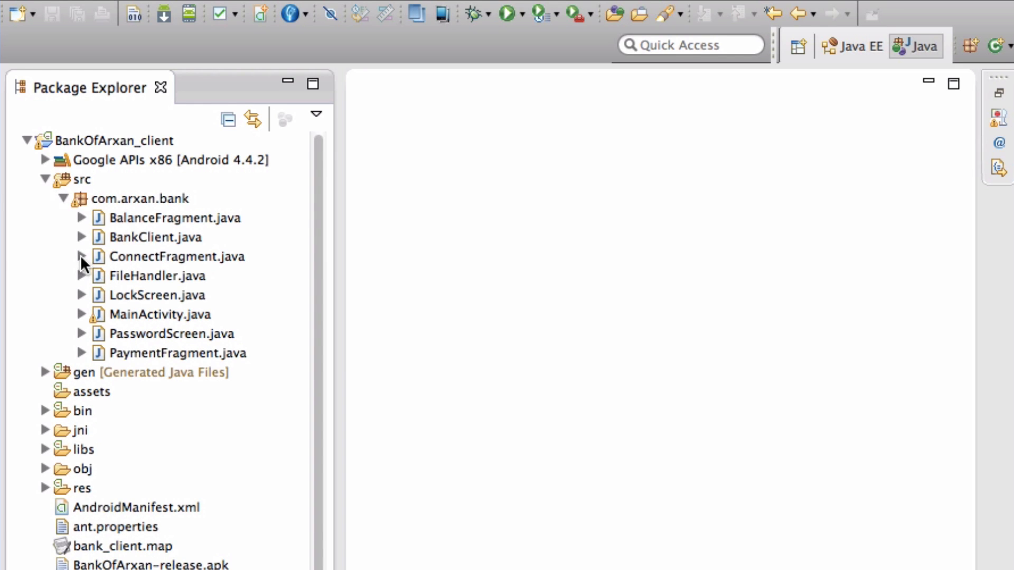
{"action": "left_click", "coordinate": [82, 237]}
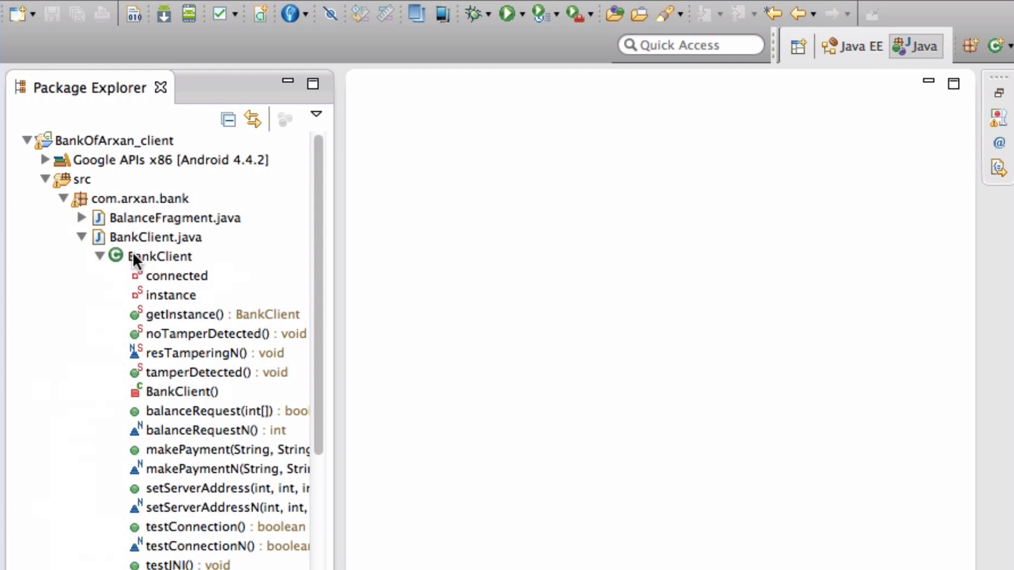
{"action": "left_click", "coordinate": [205, 450]}
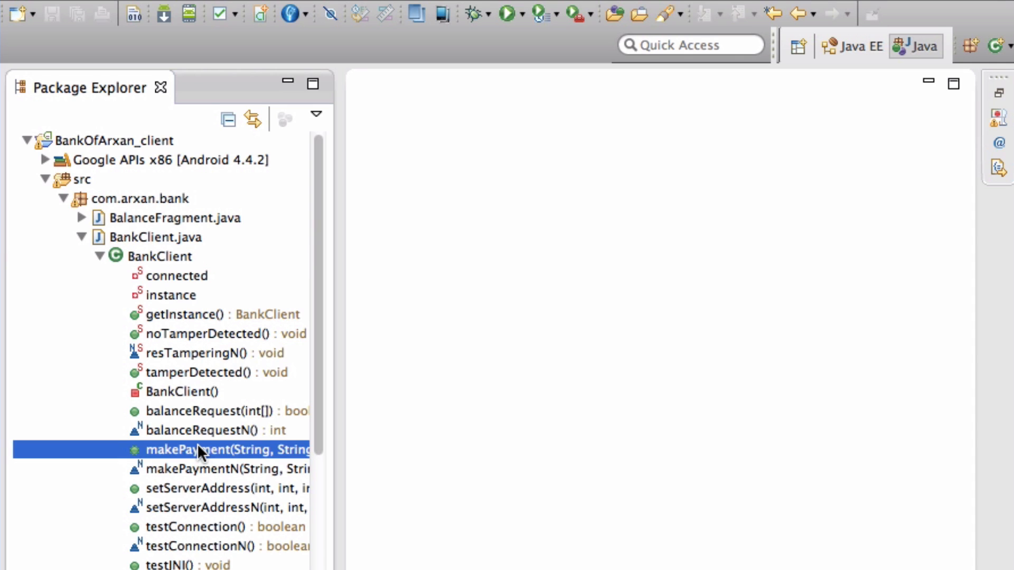
{"action": "double_click", "coordinate": [205, 449]}
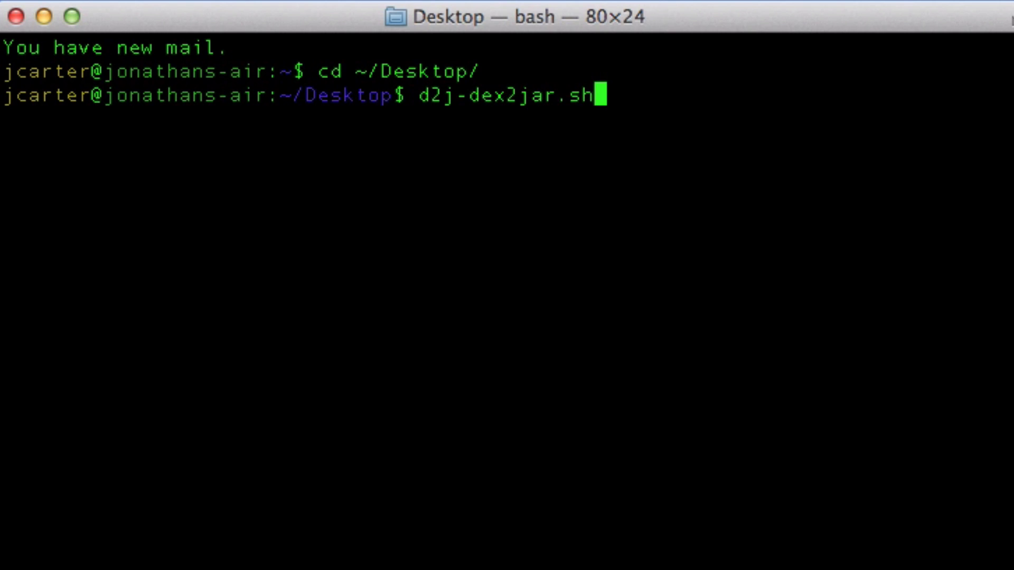
Enter the dex2jar command for com.arxan.bank-2.apk with a /classe output path
{"action": "type", "text": "com.arxan.bank-2.apk"}
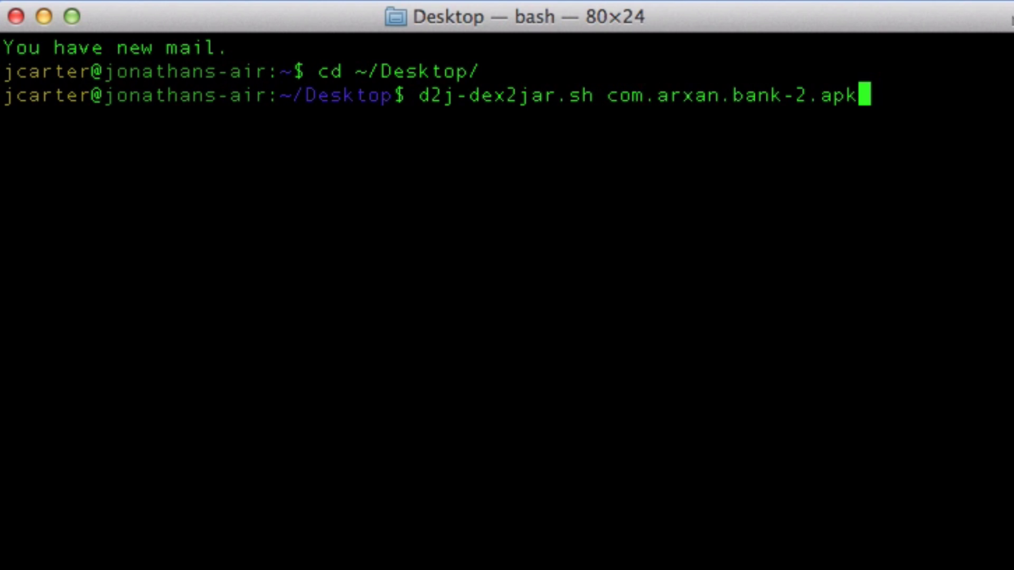
{"action": "type", "text": "/classe"}
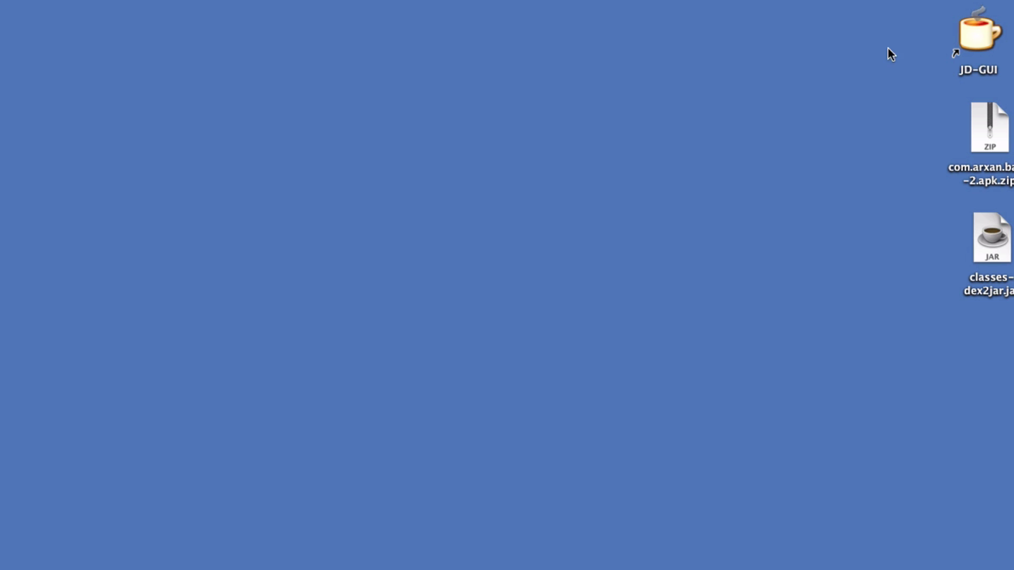
Open classes-dex2jar.jar in JD-GUI and expand the com.arxan.bank package
{"action": "double_click", "coordinate": [979, 32]}
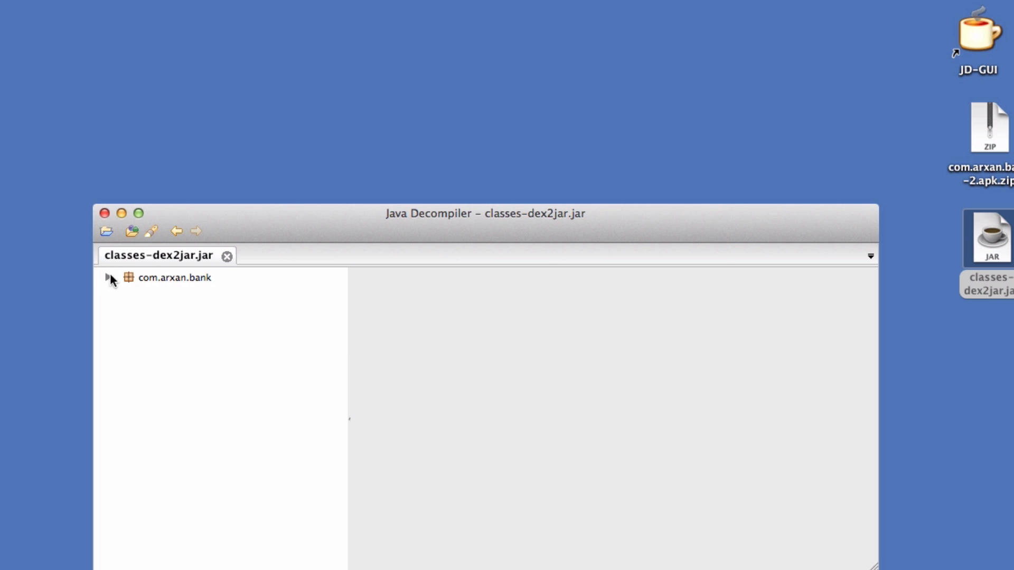
{"action": "left_click", "coordinate": [109, 278]}
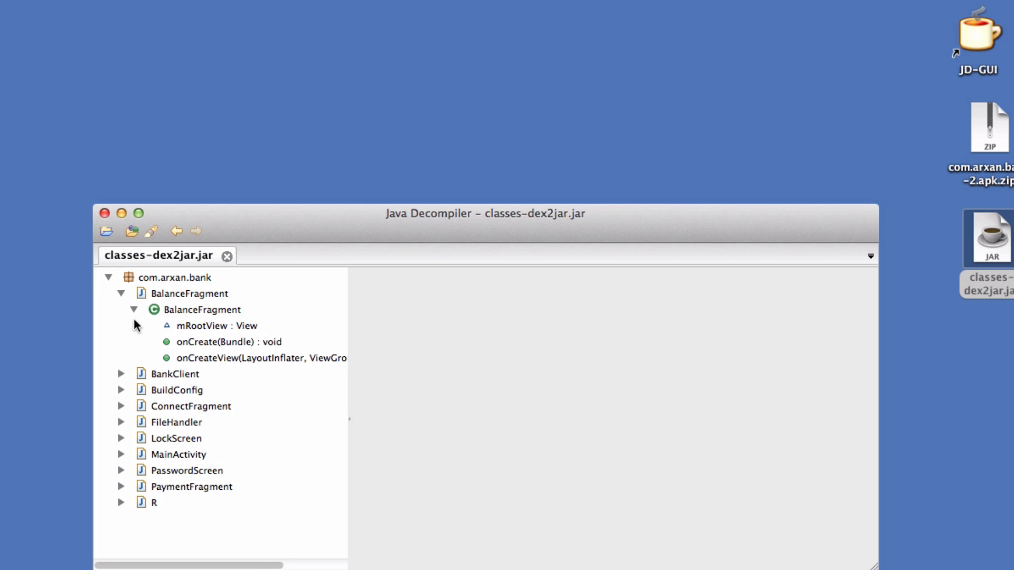